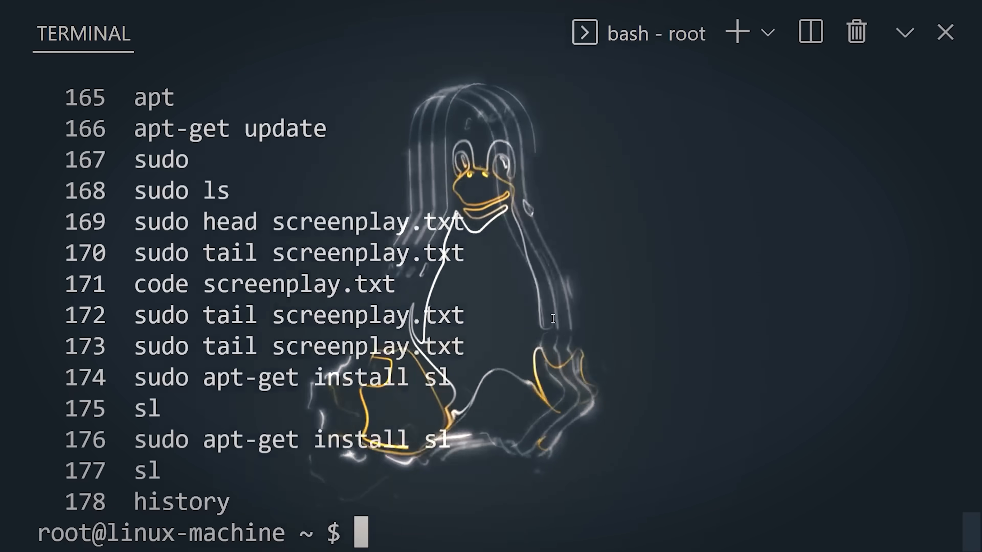
scroll("up", 3)
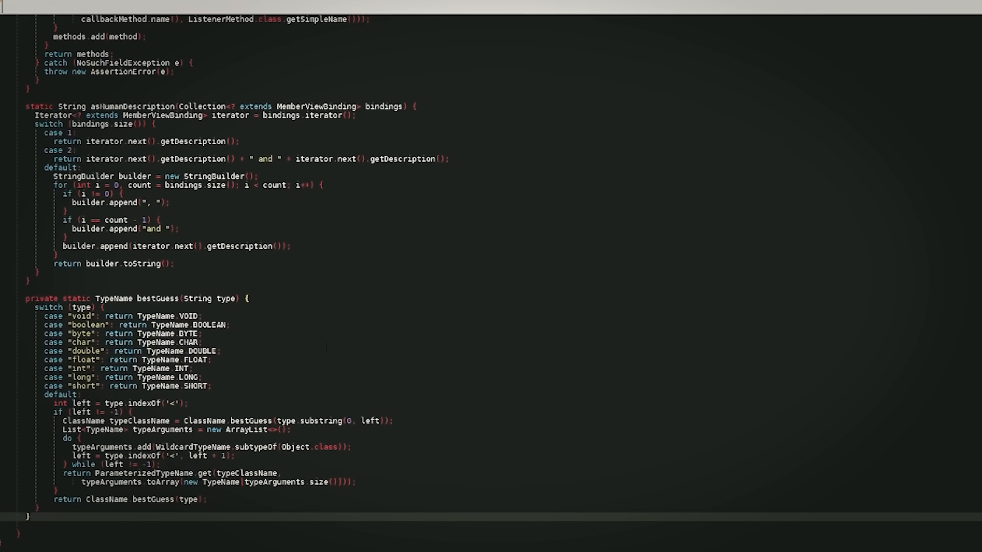
scroll("up", 3)
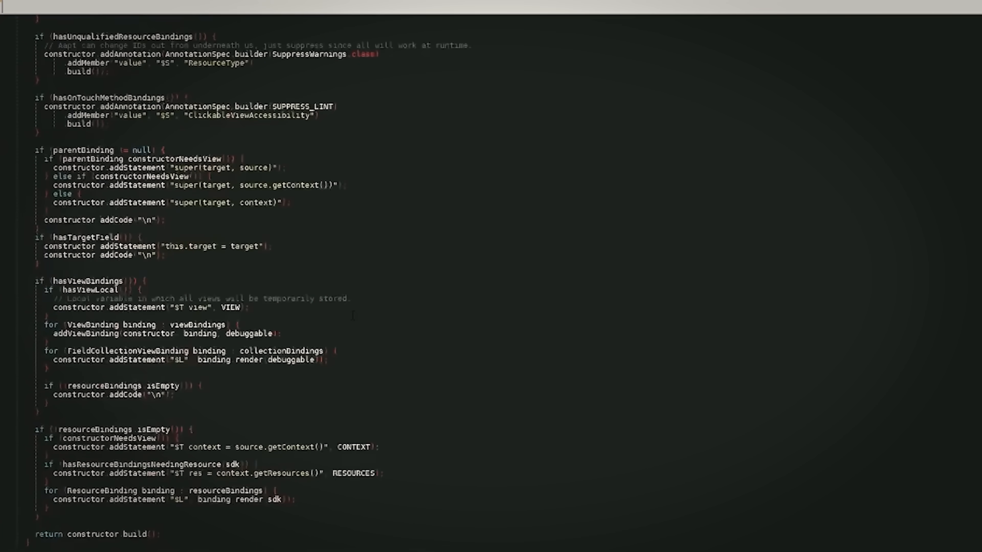
scroll("up", 3)
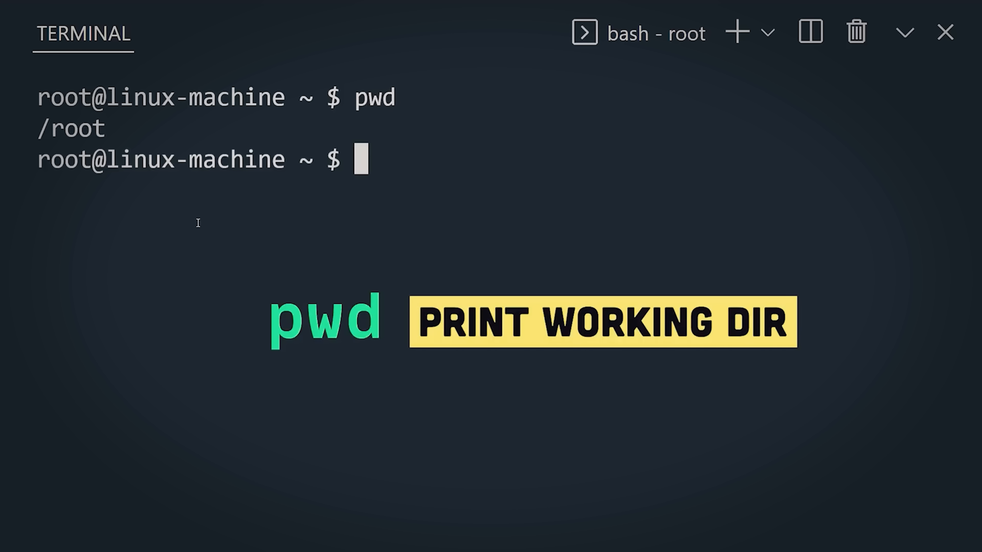
type("cd ..")
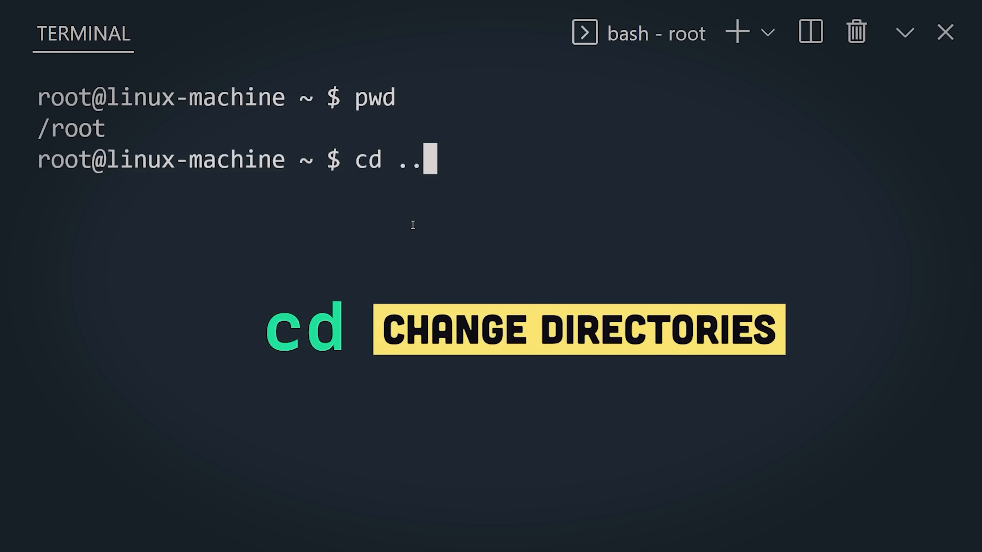
type("ls")
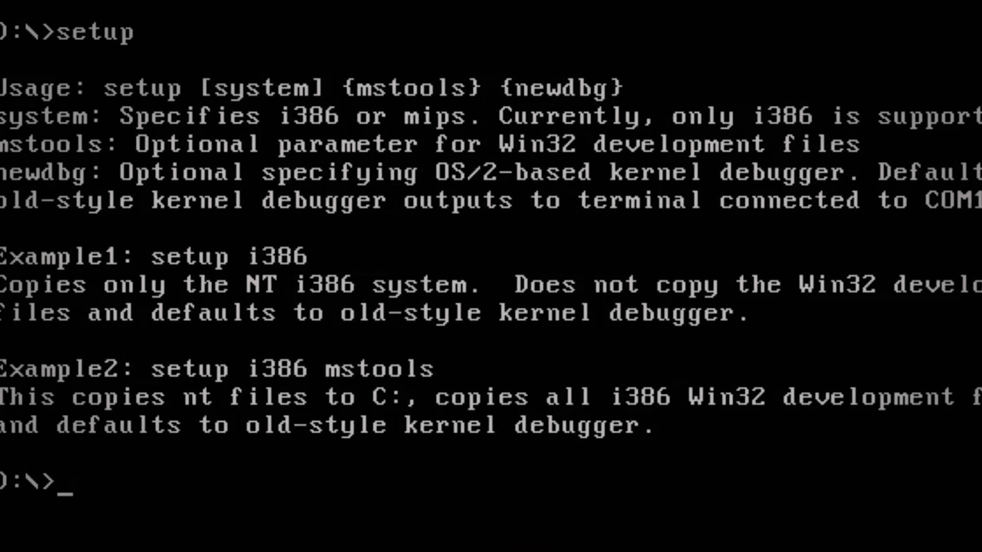
type("set")
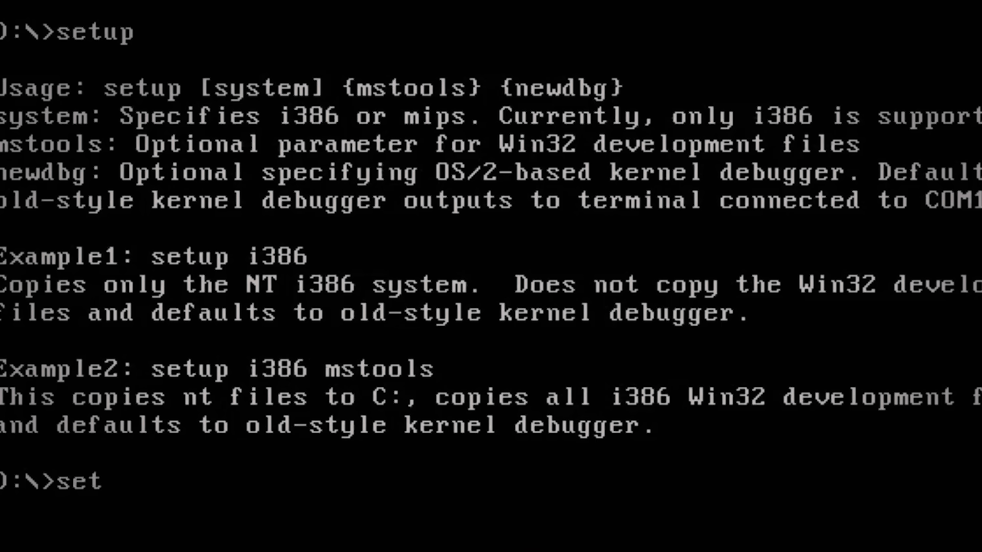